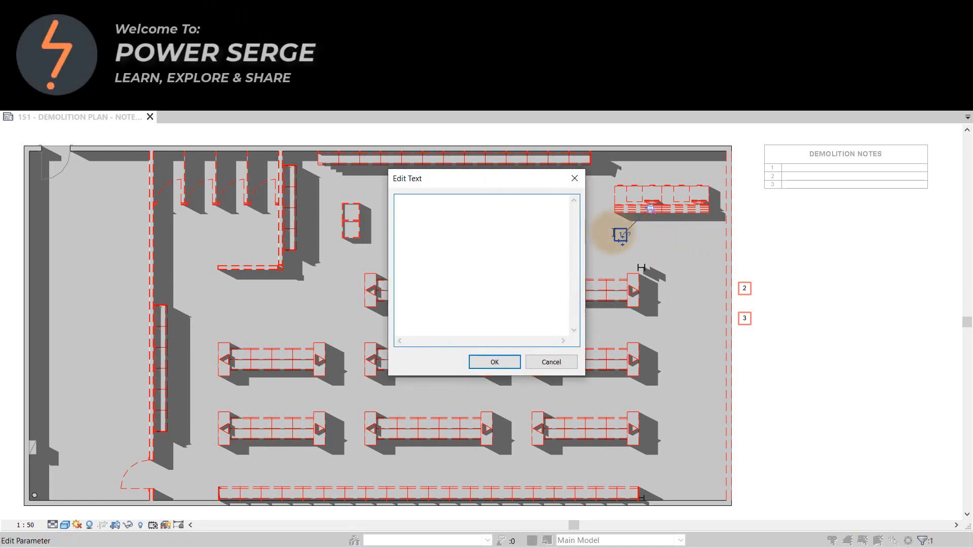
- Enter 'Manage project notes efficiently' as tag 1's note text, then confirm tag 2's text
text(Manage project notes efficiently)
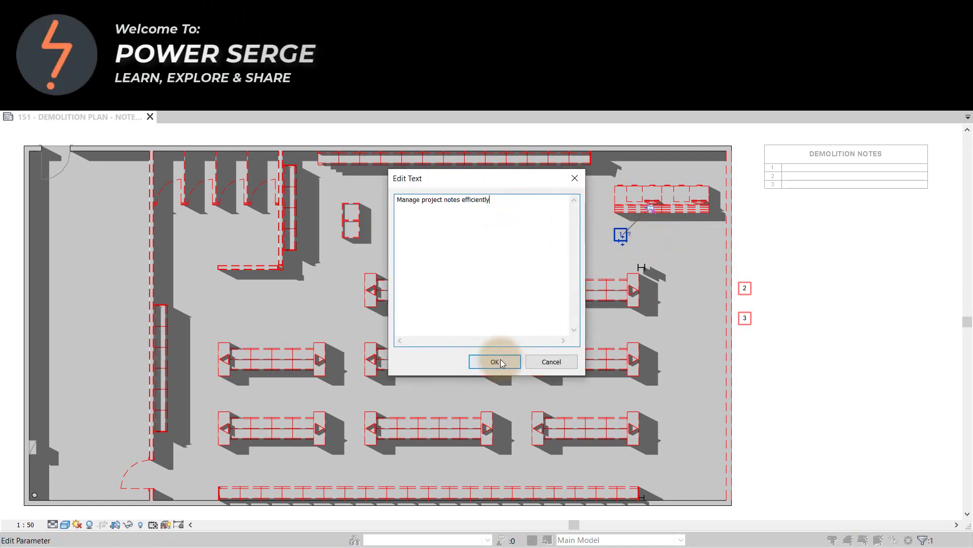
click(495, 361)
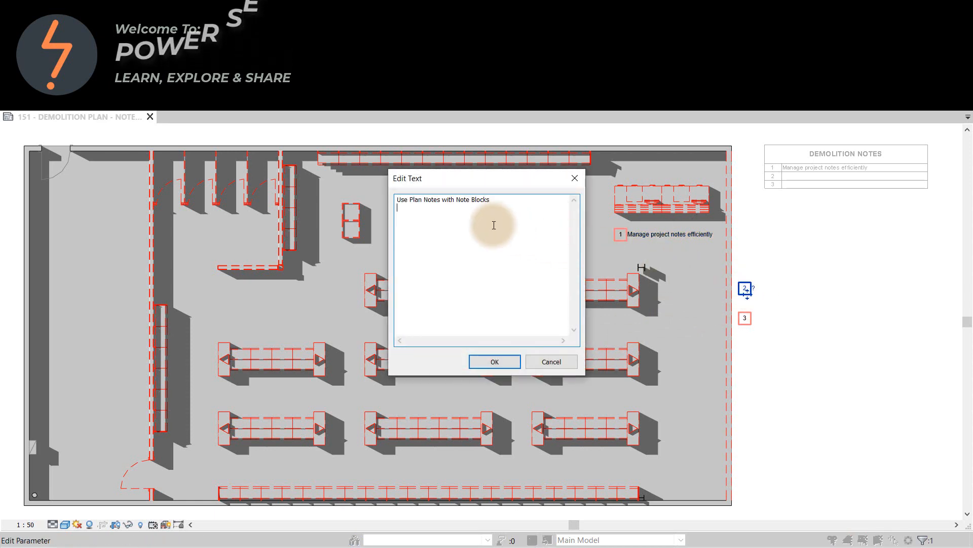
click(494, 362)
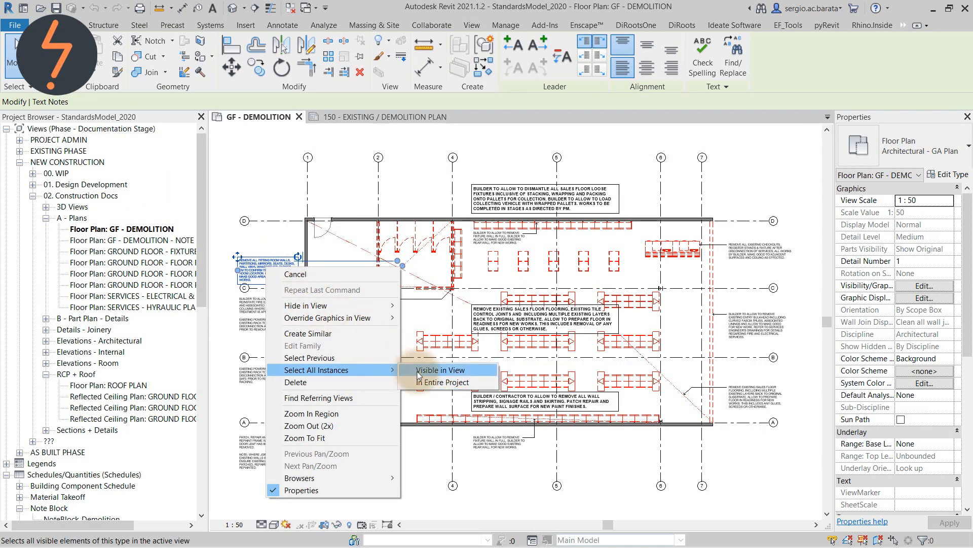
click(440, 369)
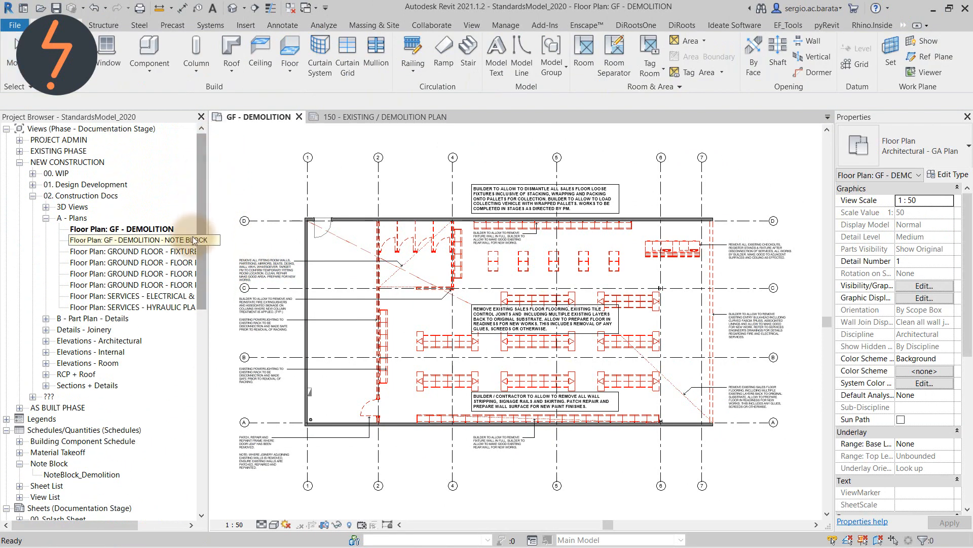
- Open the GF - DEMOLITION - NOTE BLOCK plan and turn on Visibility_Text for tag 2
double_click(137, 240)
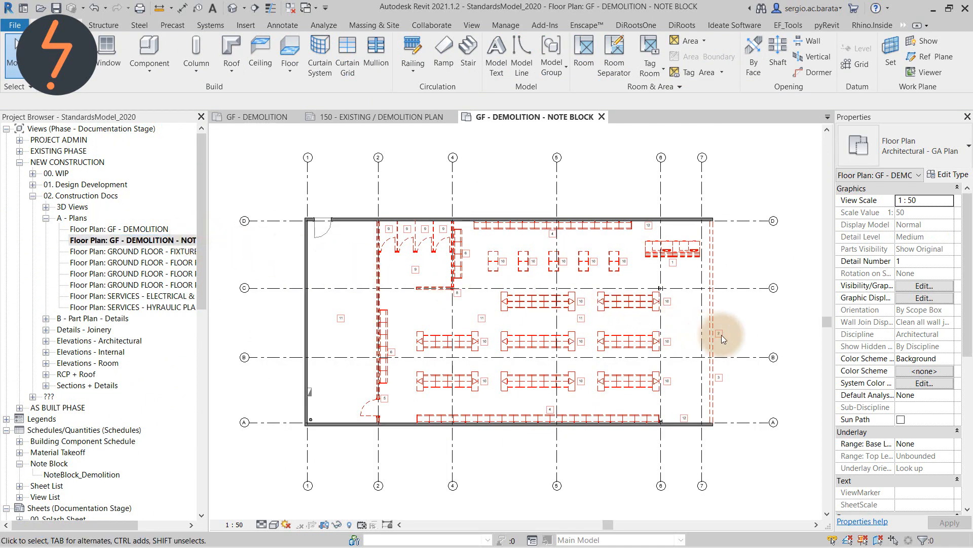
click(718, 333)
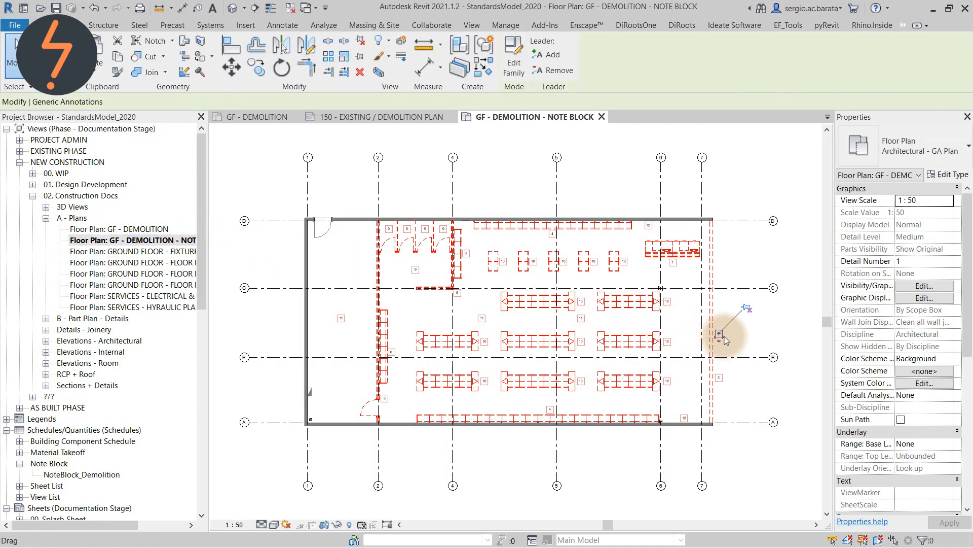
click(719, 334)
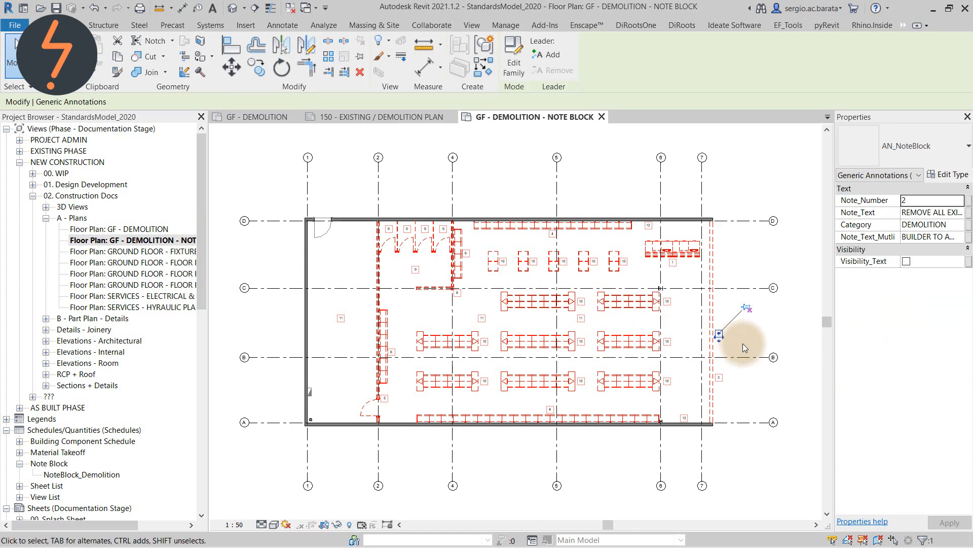
click(906, 261)
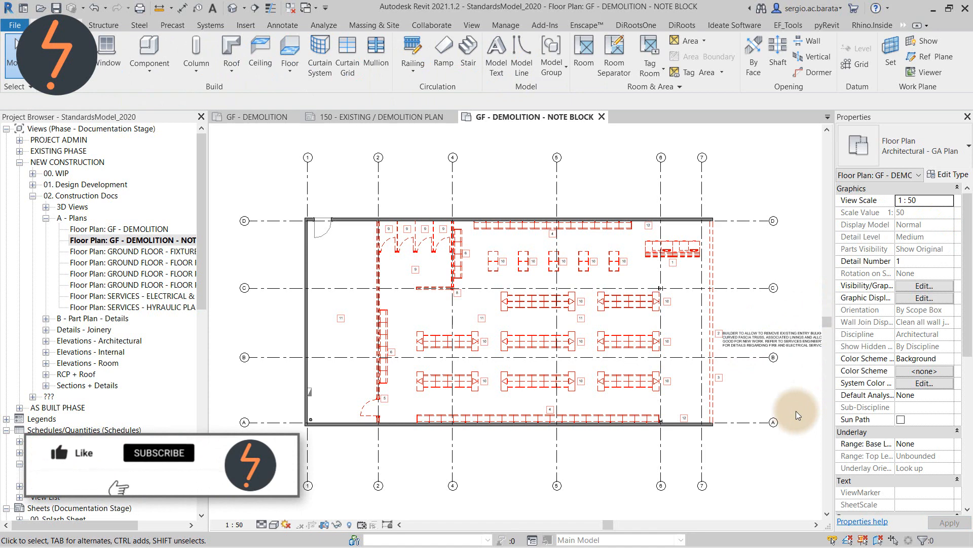
scroll(down, 3)
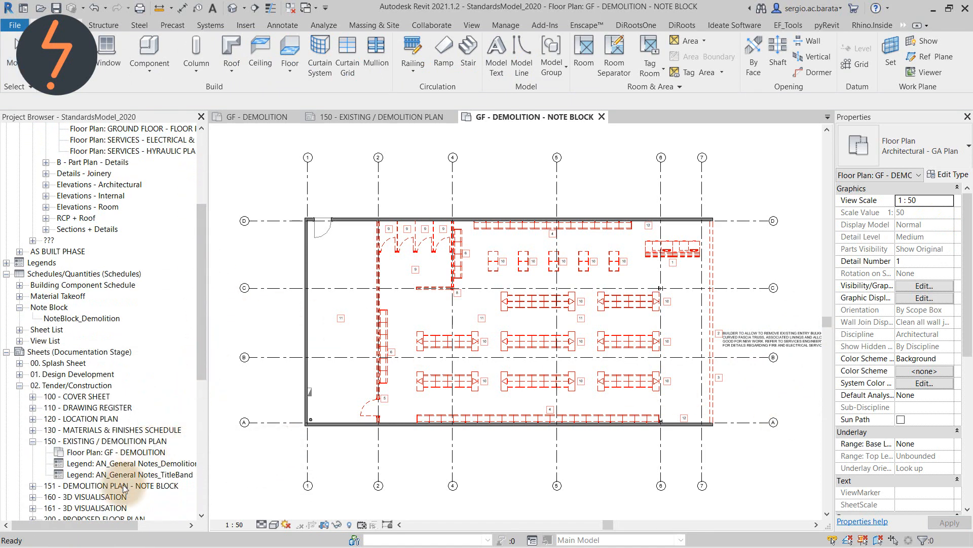
- Open sheet 151 and zoom in on its Demolition Notes schedule
double_click(96, 486)
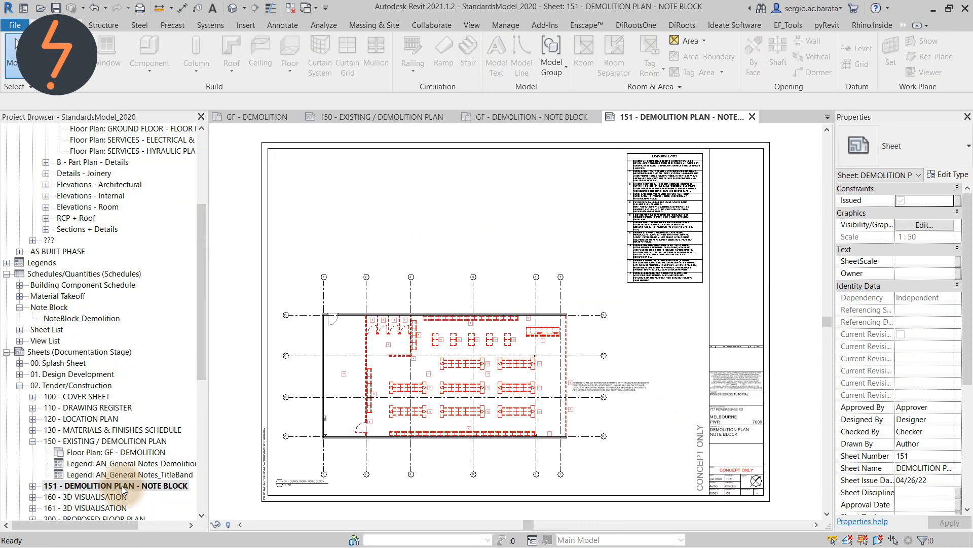
right_click(553, 357)
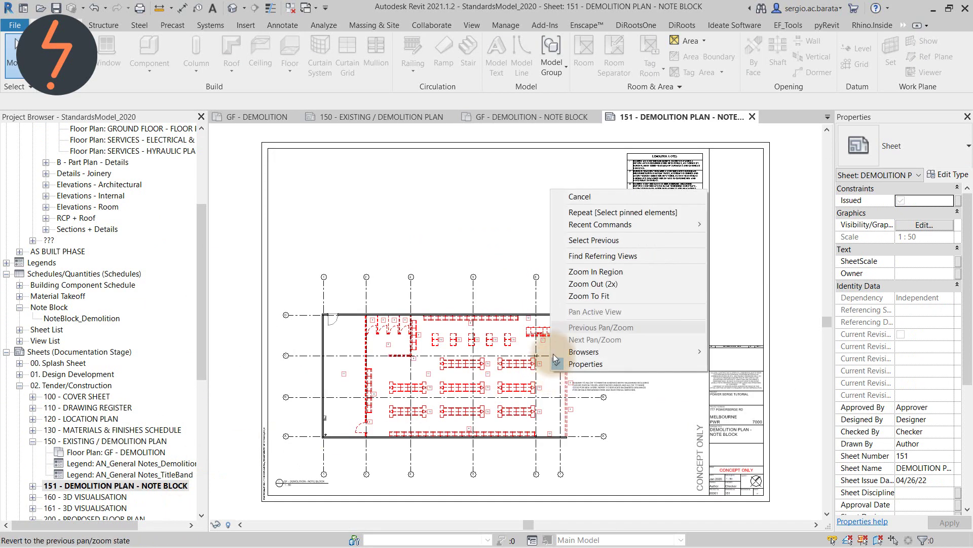
click(596, 272)
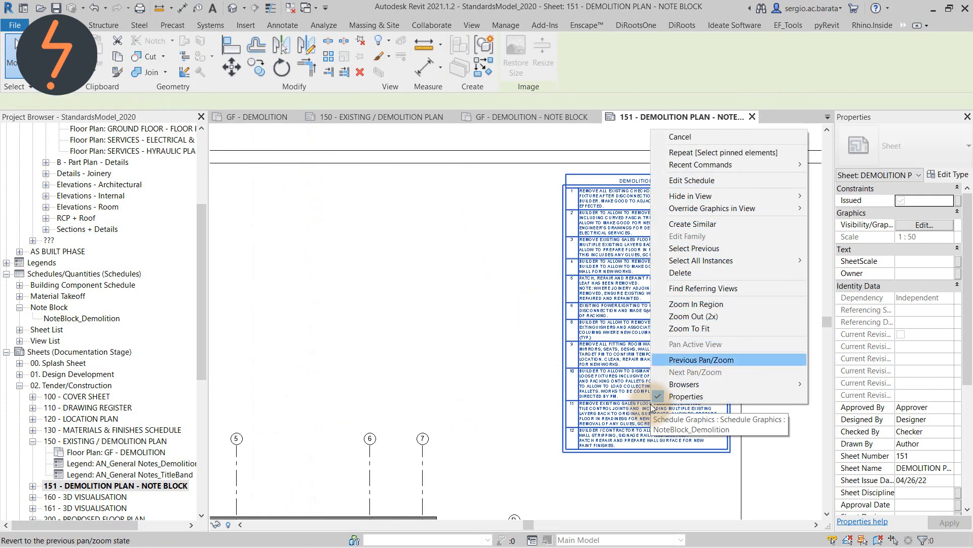
click(701, 359)
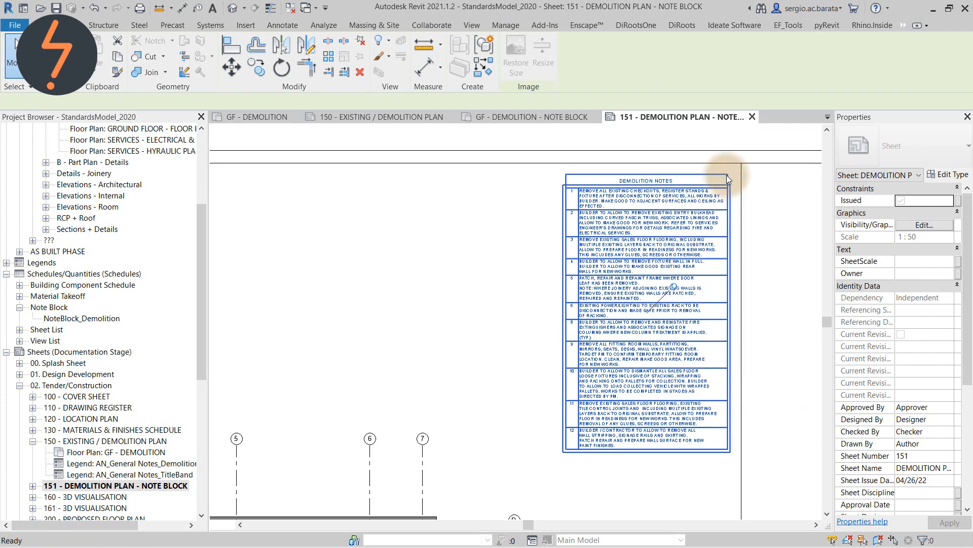
- Open the NoteBlock_Demolition schedule and highlight note 3's tag in the plan
double_click(81, 318)
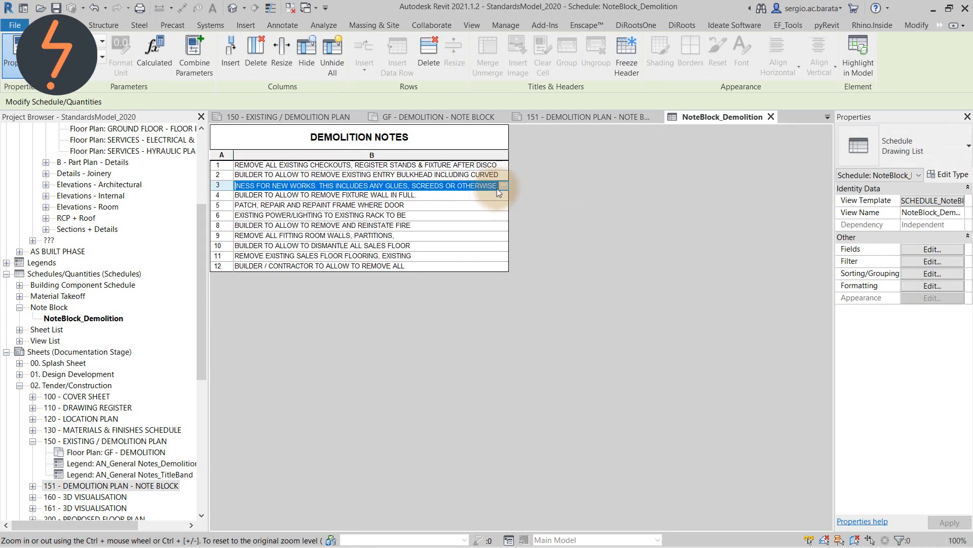
mouse_move(859, 54)
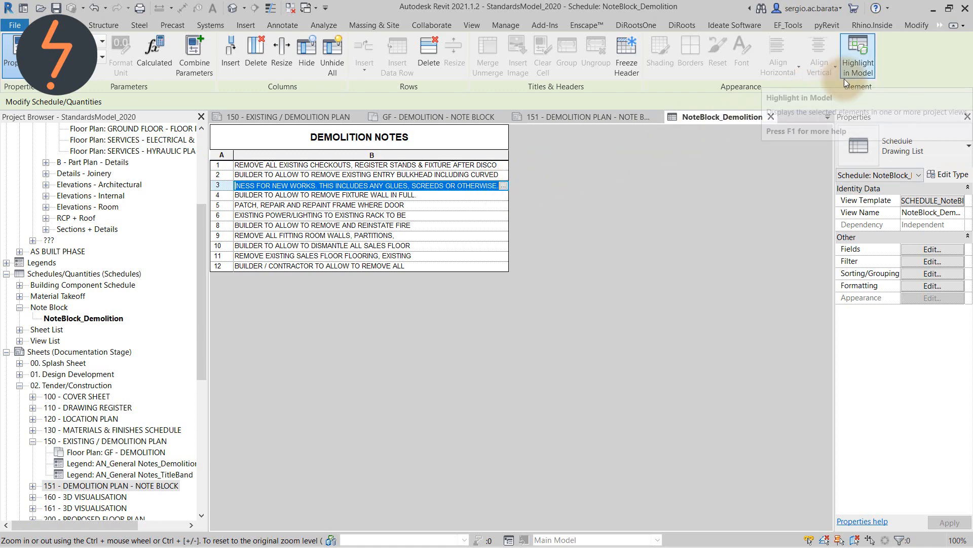
click(858, 54)
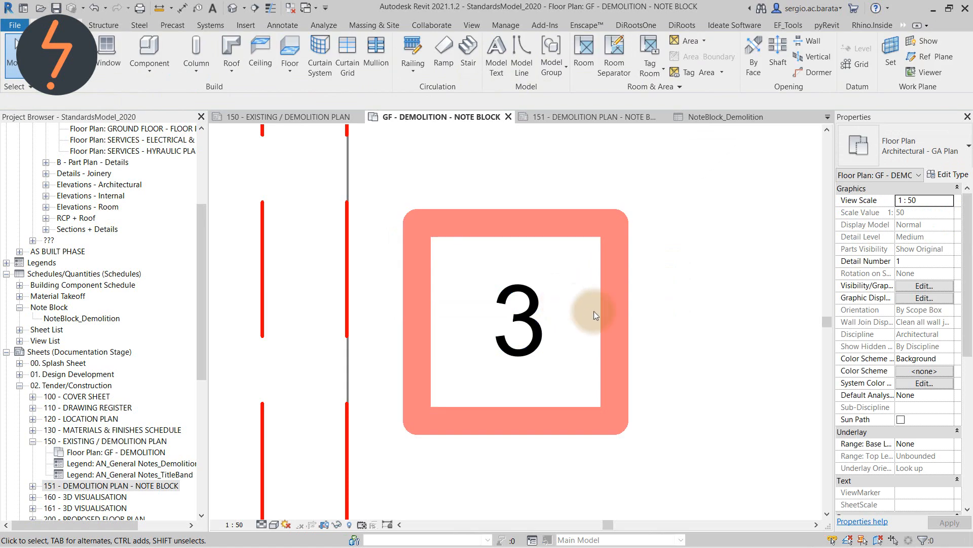
click(594, 314)
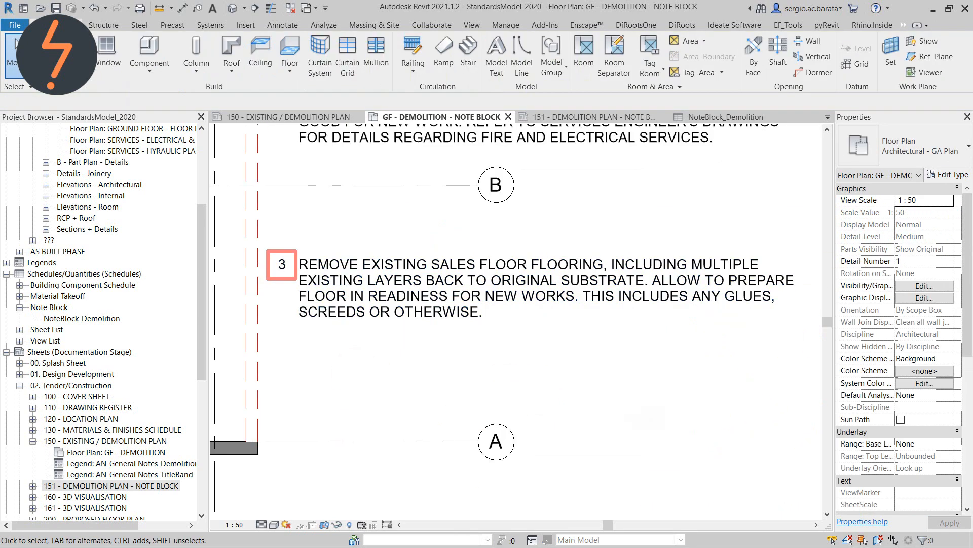
- Return to sheet 151 and select note tag 3 between grid lines B and A
click(589, 116)
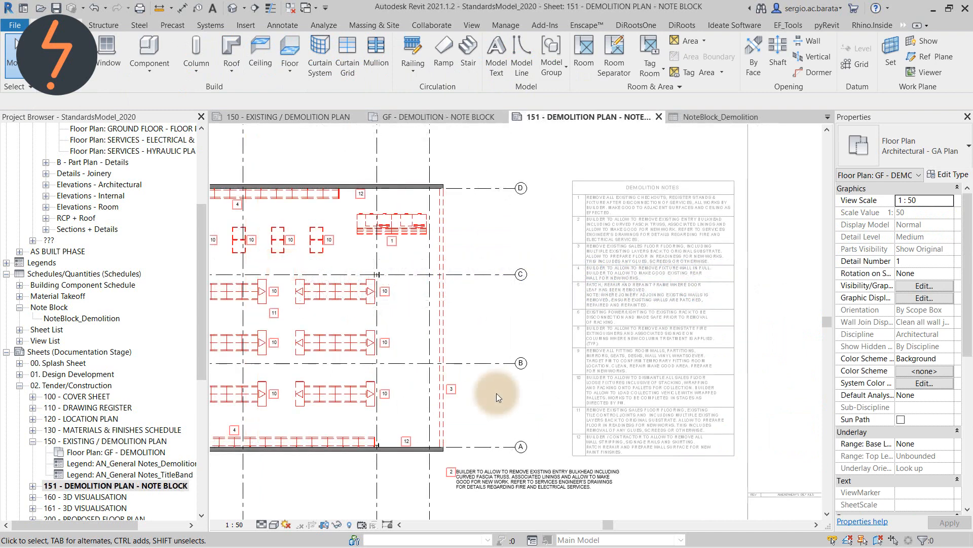
mouse_move(464, 395)
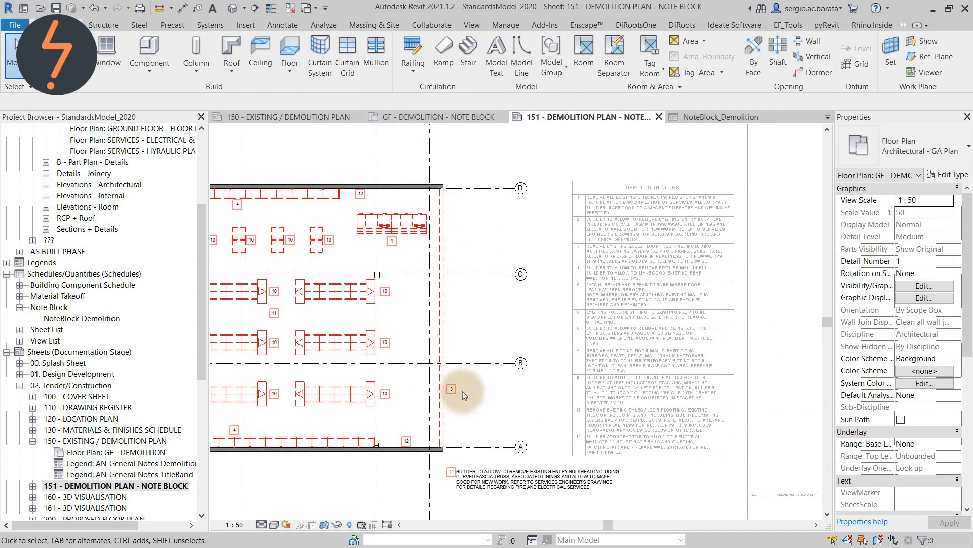
click(451, 388)
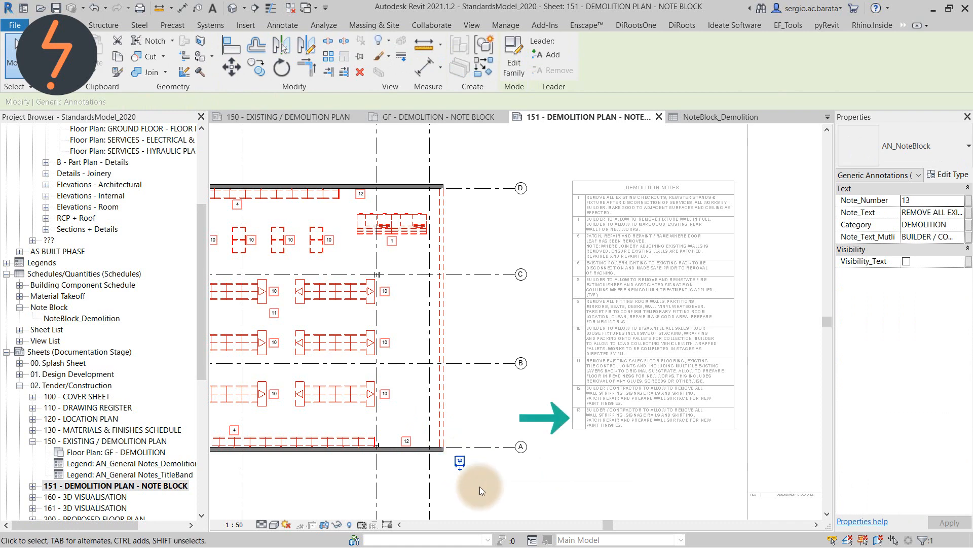
mouse_move(642, 405)
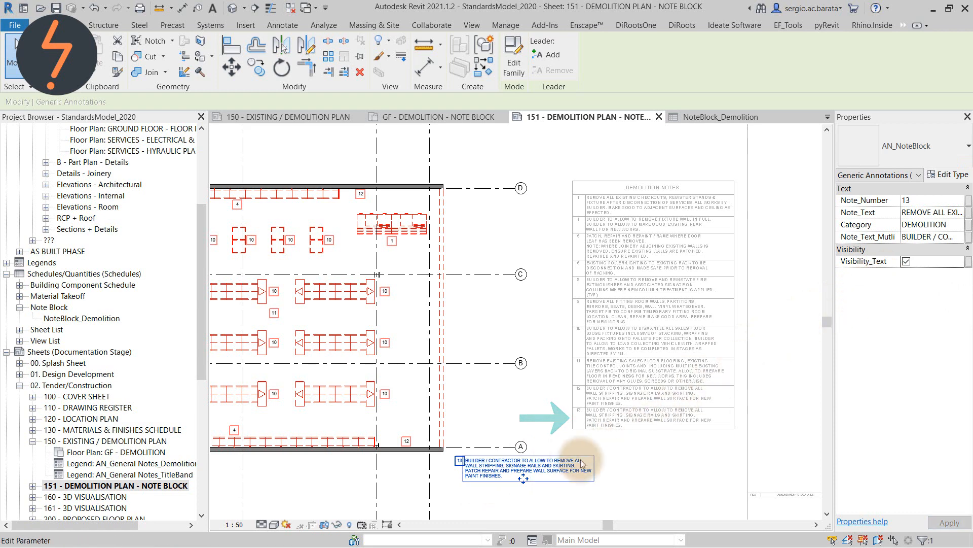
- Replace tag 13's note text with NOTE ADDED
double_click(523, 469)
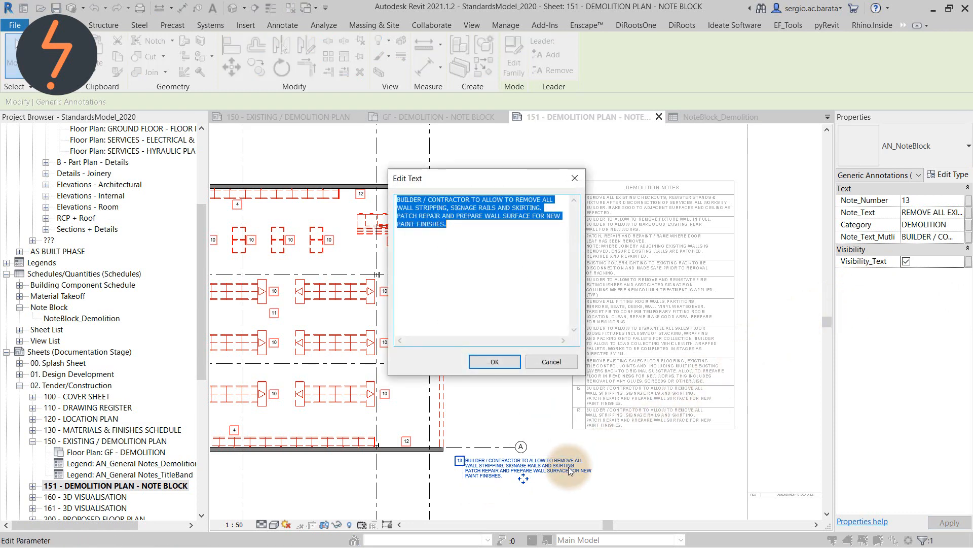
text(NOTE ADDED)
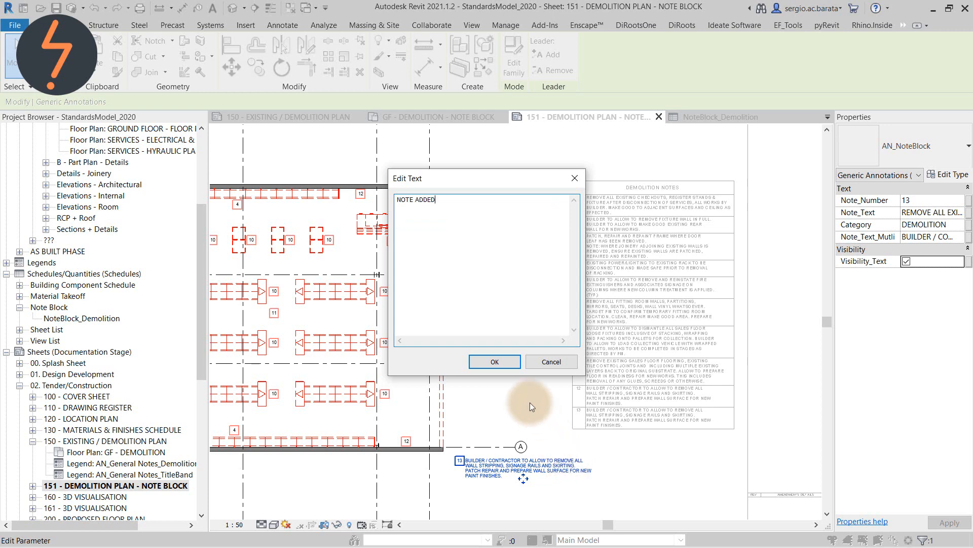
click(494, 361)
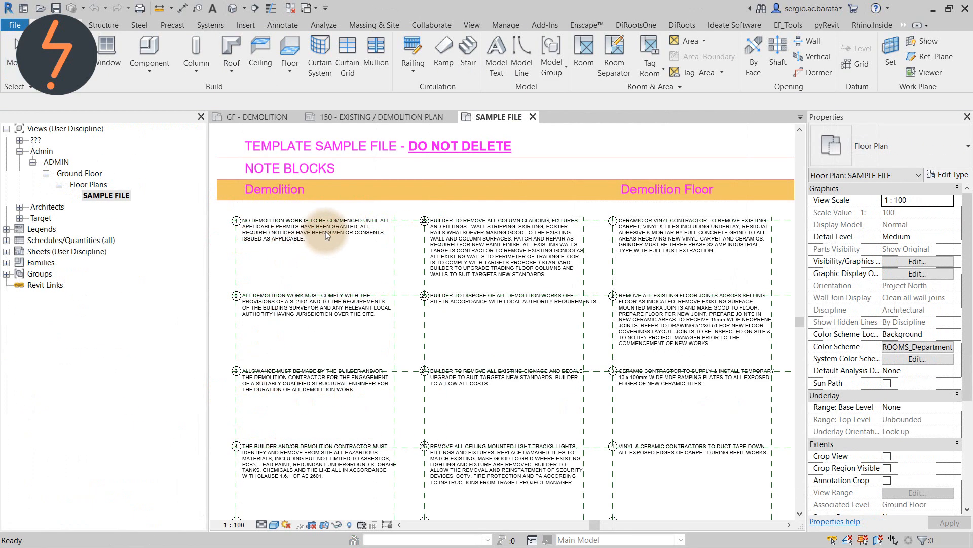
- Show the template SAMPLE FILE plan listing Demolition and Demolition Floor note blocks
click(312, 231)
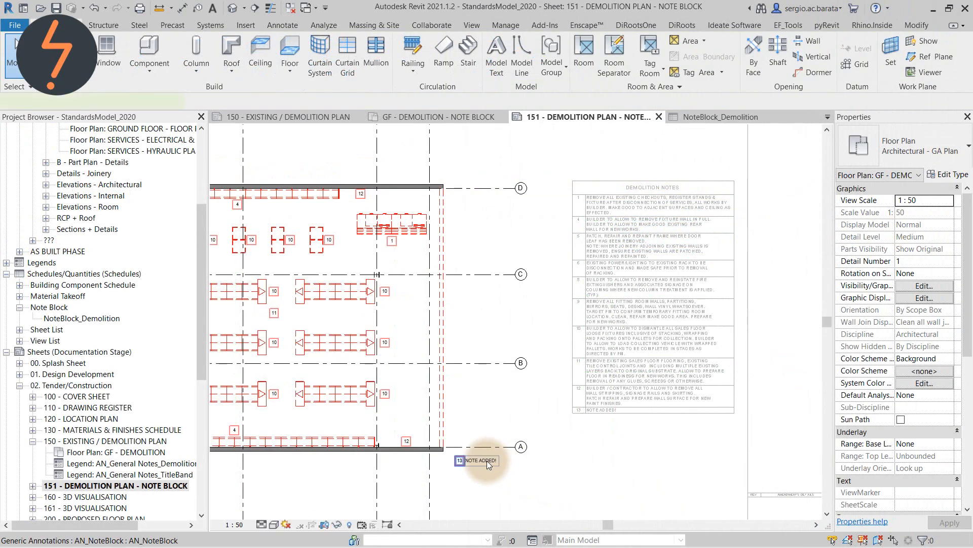
click(480, 460)
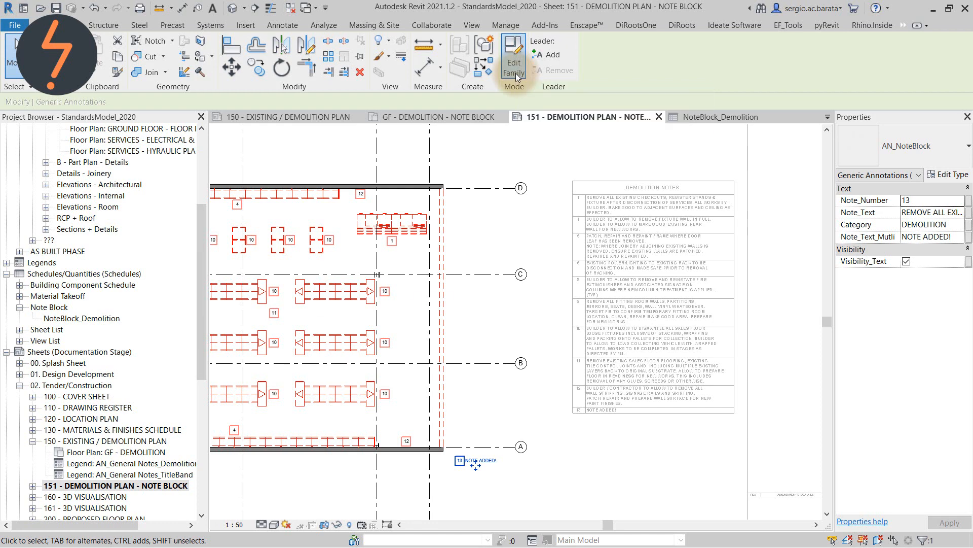
click(514, 51)
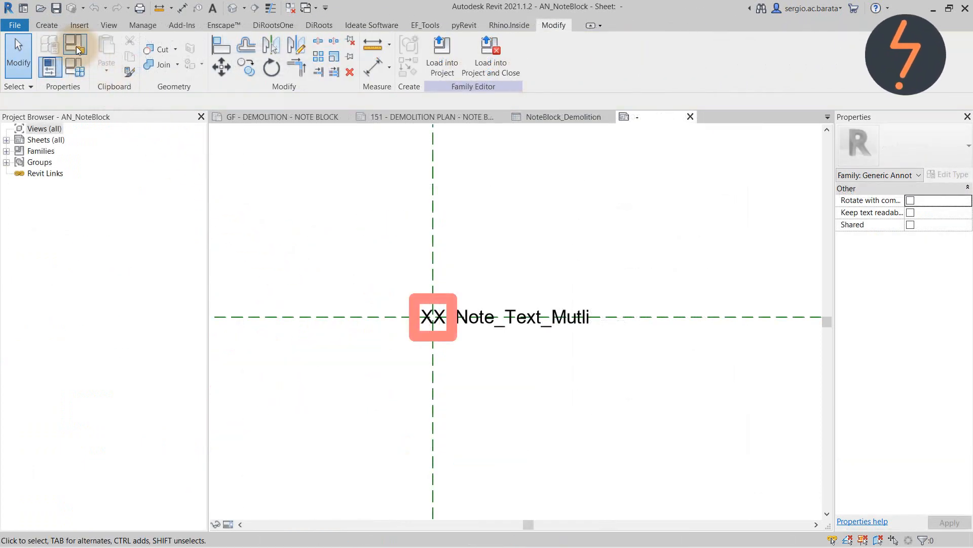
click(75, 44)
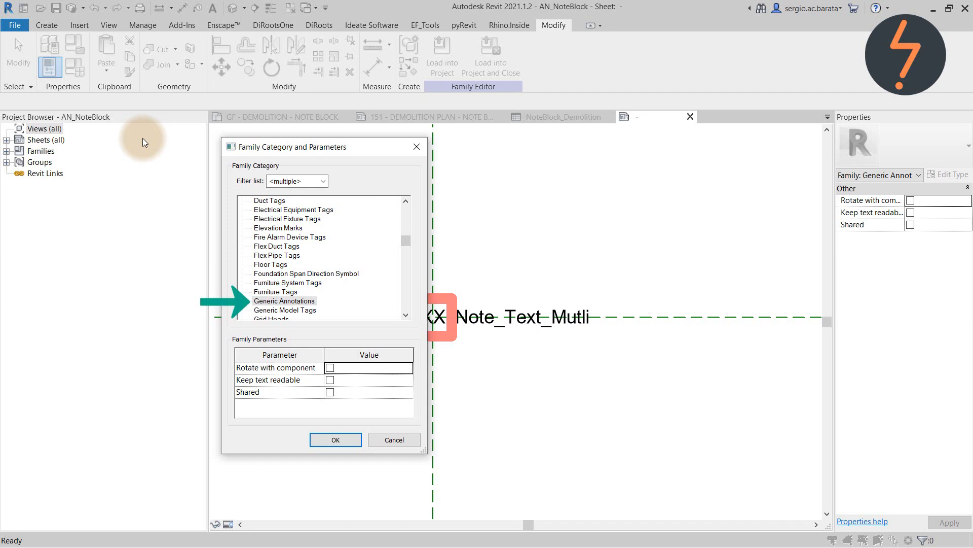
click(335, 440)
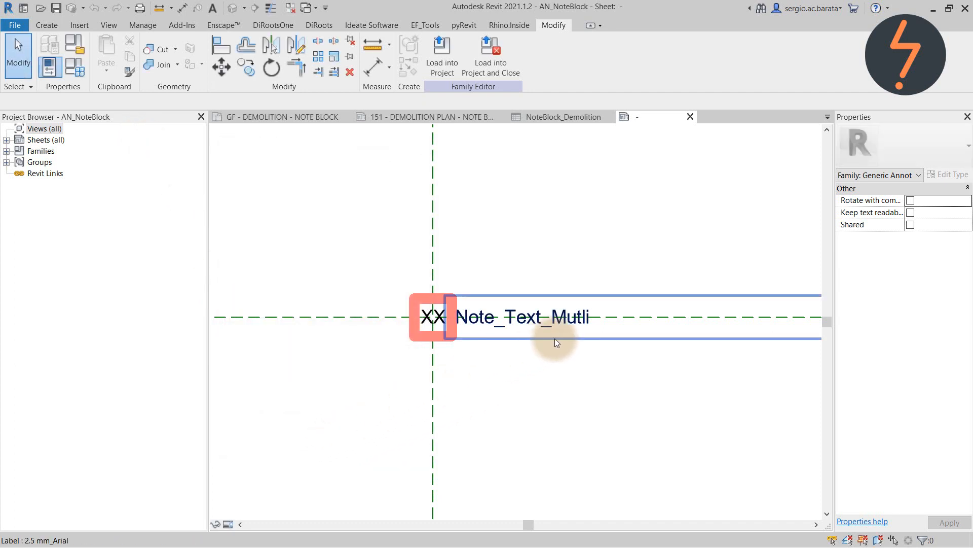
click(522, 317)
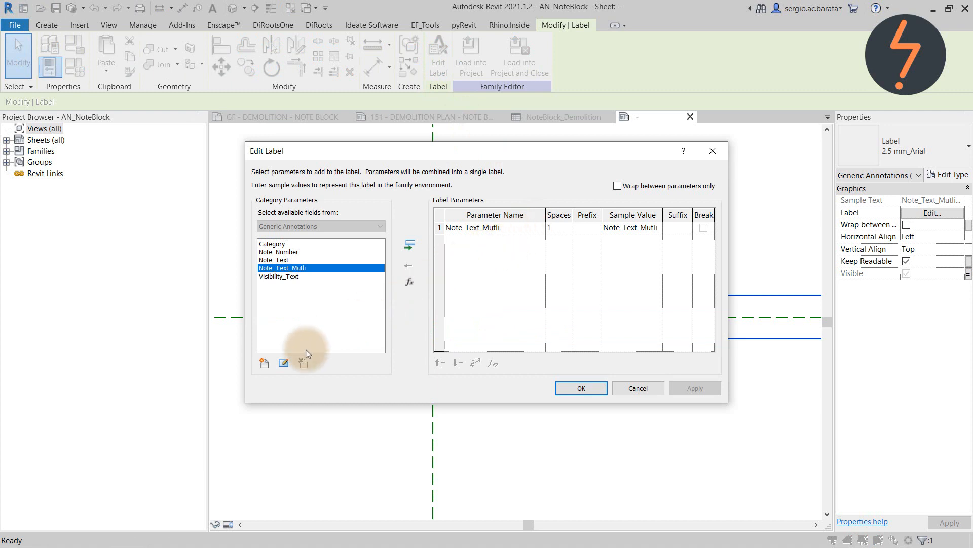
click(283, 363)
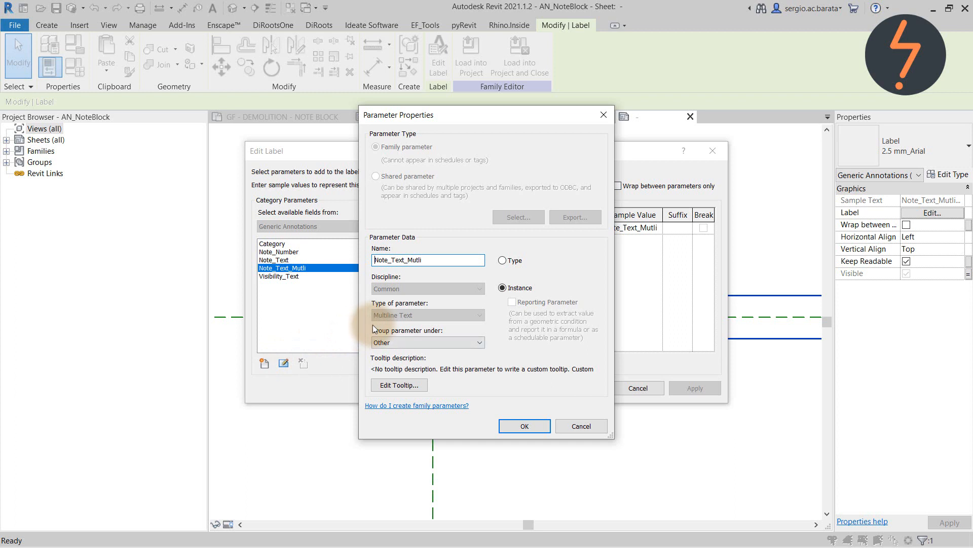
click(524, 426)
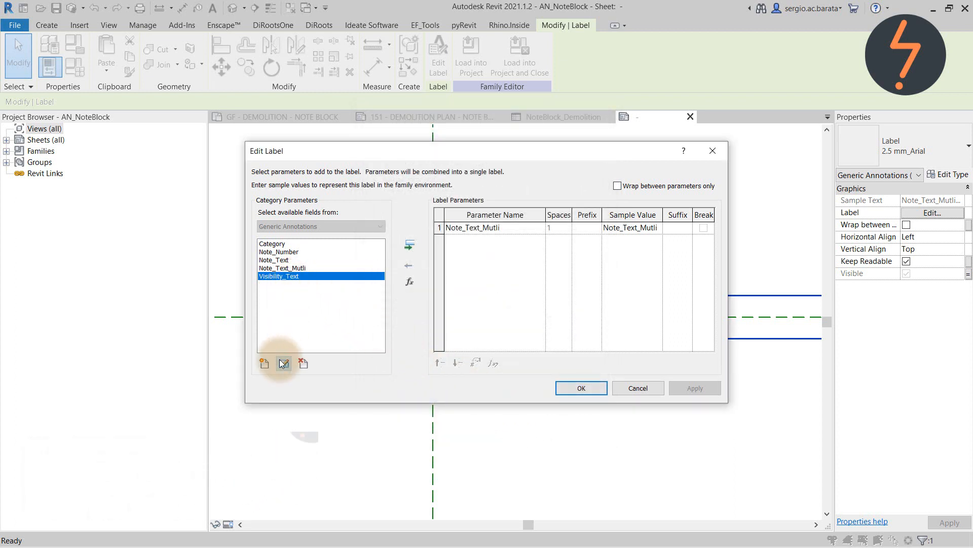
click(284, 363)
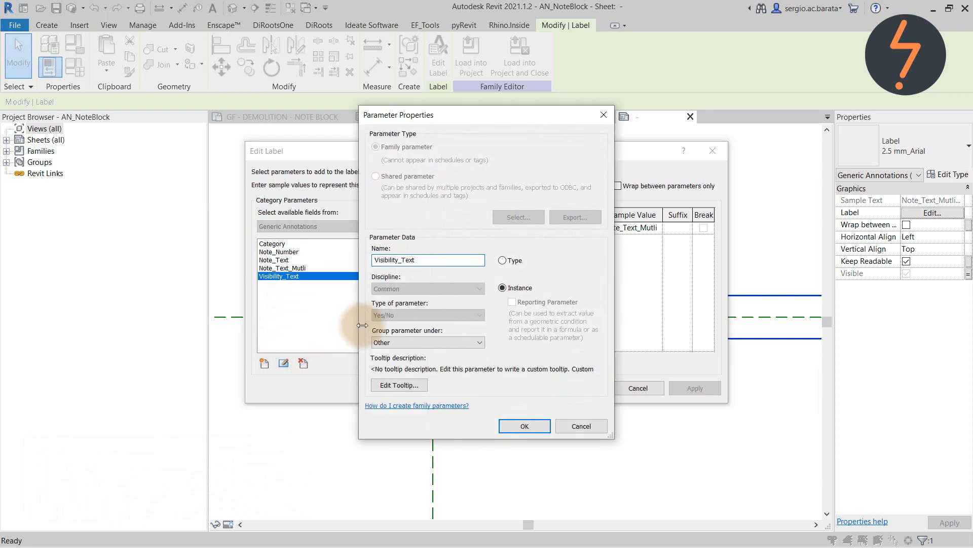
mouse_move(368, 327)
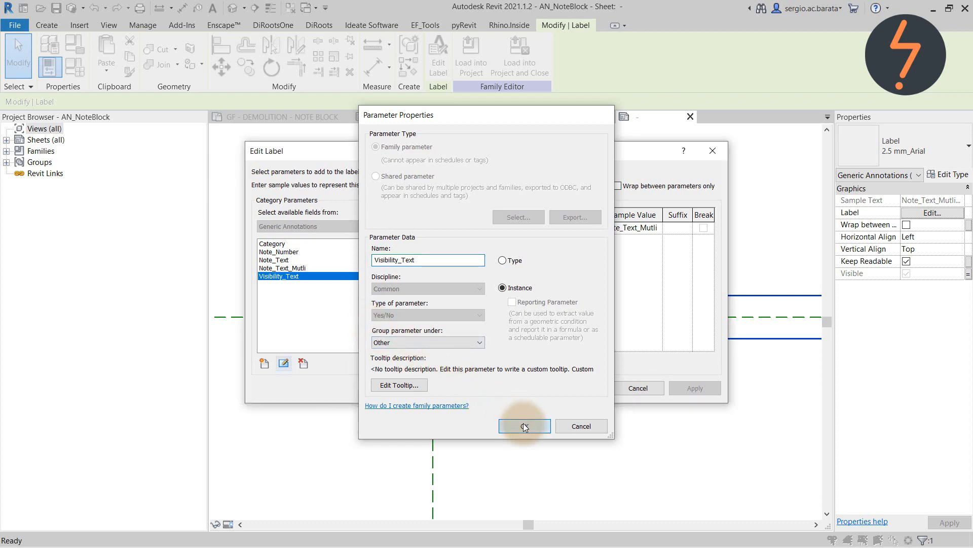
click(525, 426)
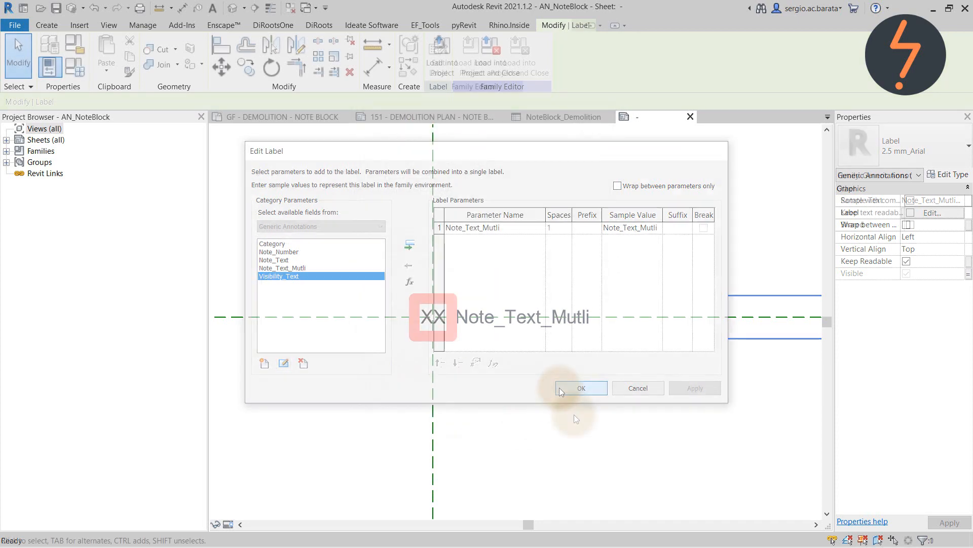
click(581, 388)
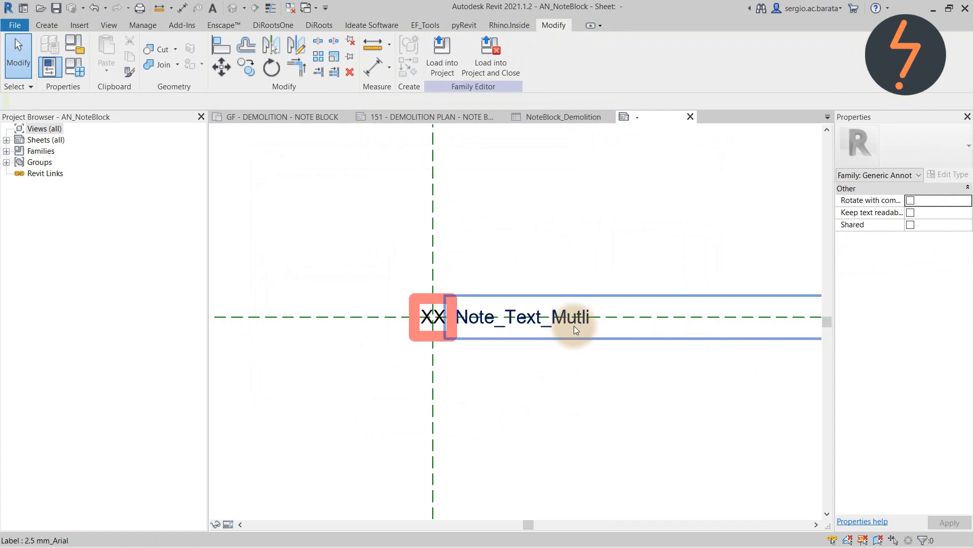
- Link the text label's visibility to Visibility_Text and view the XX label's Note_Number settings
click(526, 317)
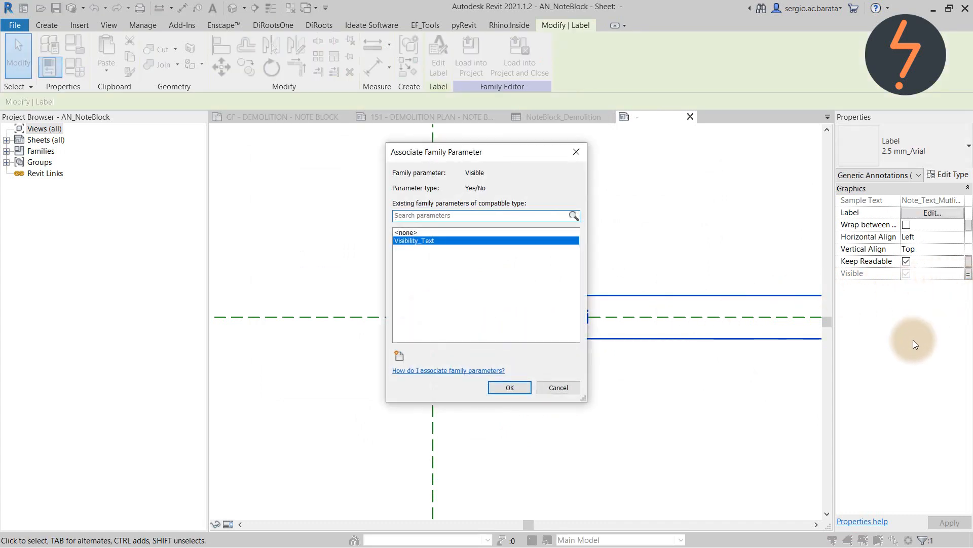
mouse_move(581, 381)
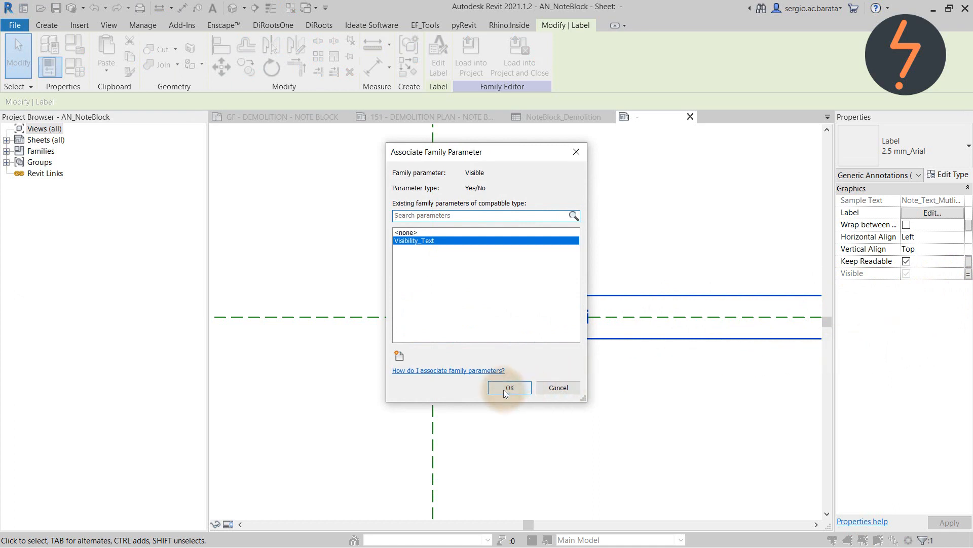
click(509, 388)
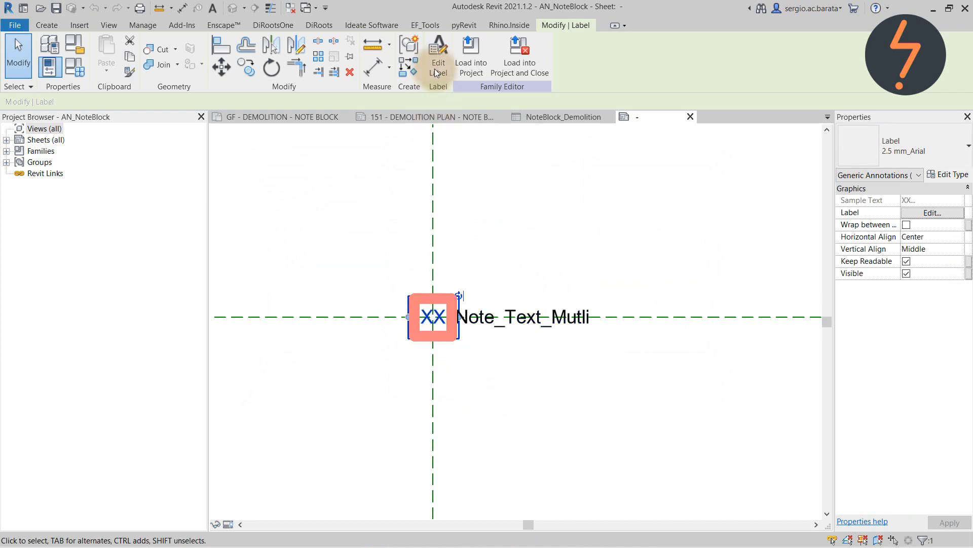
click(439, 51)
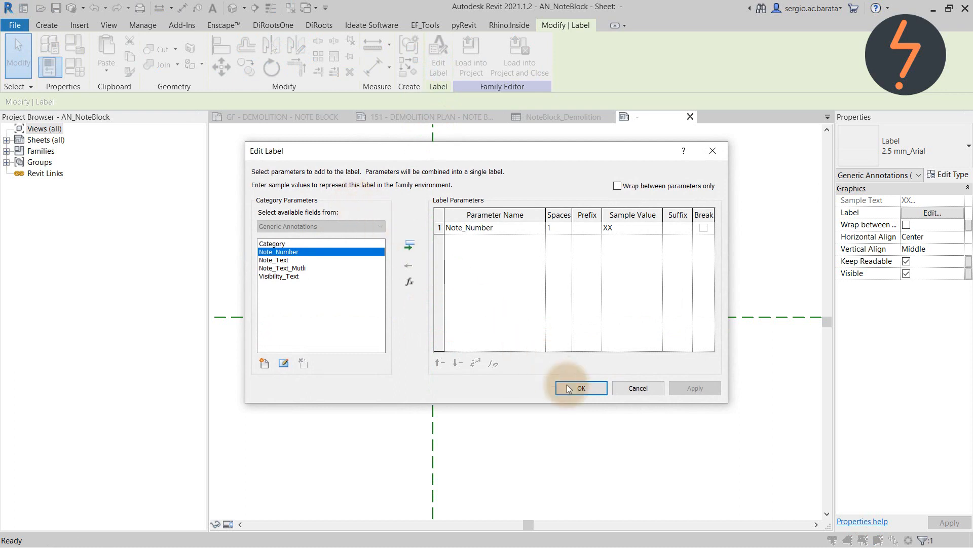
- Close Edit Label and review Note_Number, Note_Text, Category and Visibility_Text in Family Types
click(582, 388)
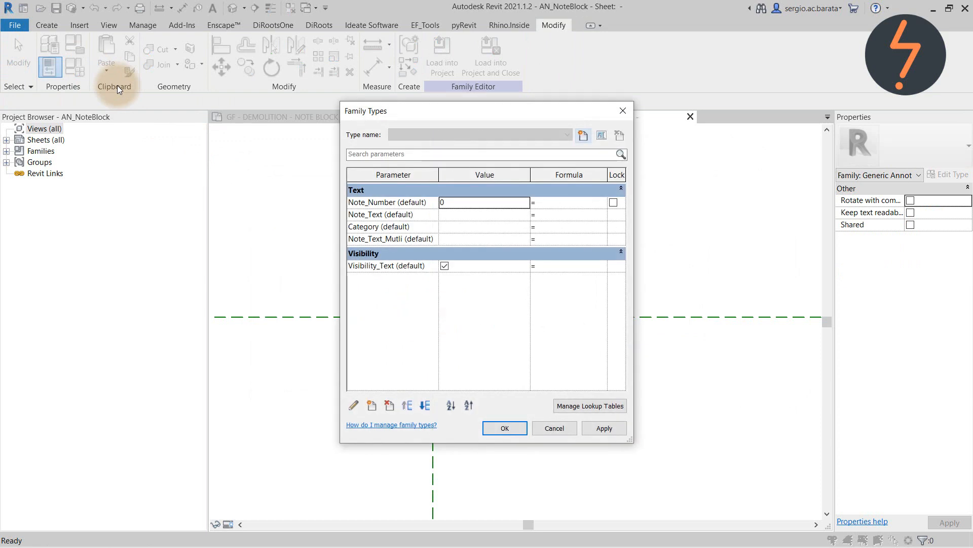
click(393, 226)
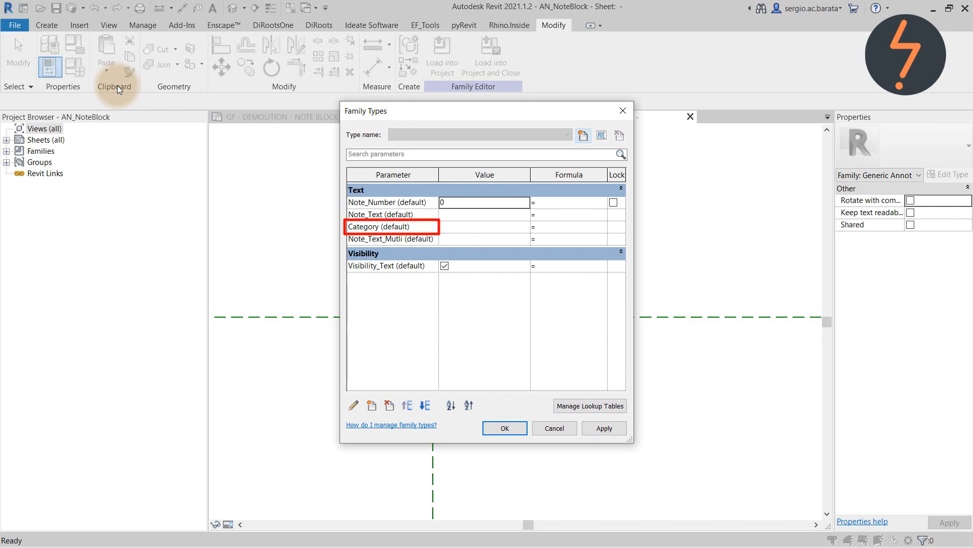
click(505, 428)
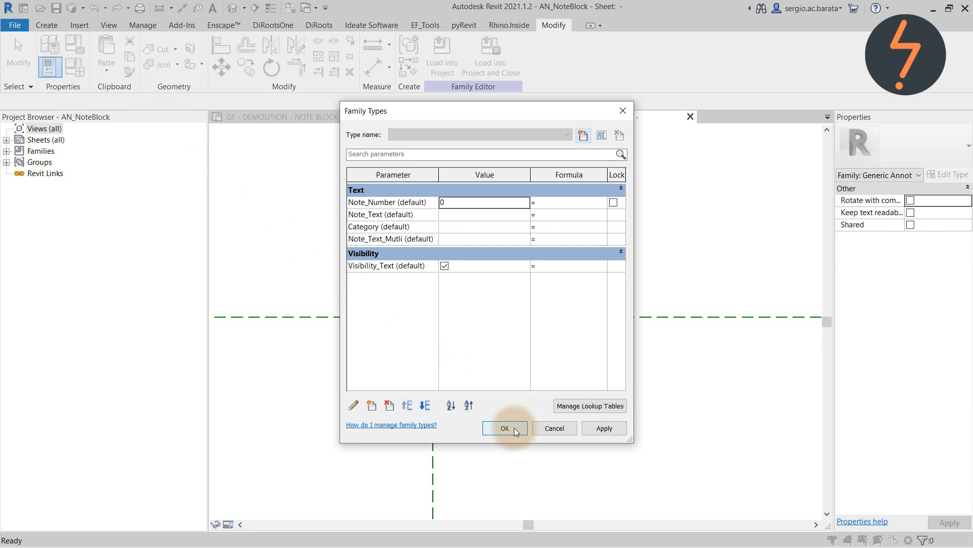
click(505, 427)
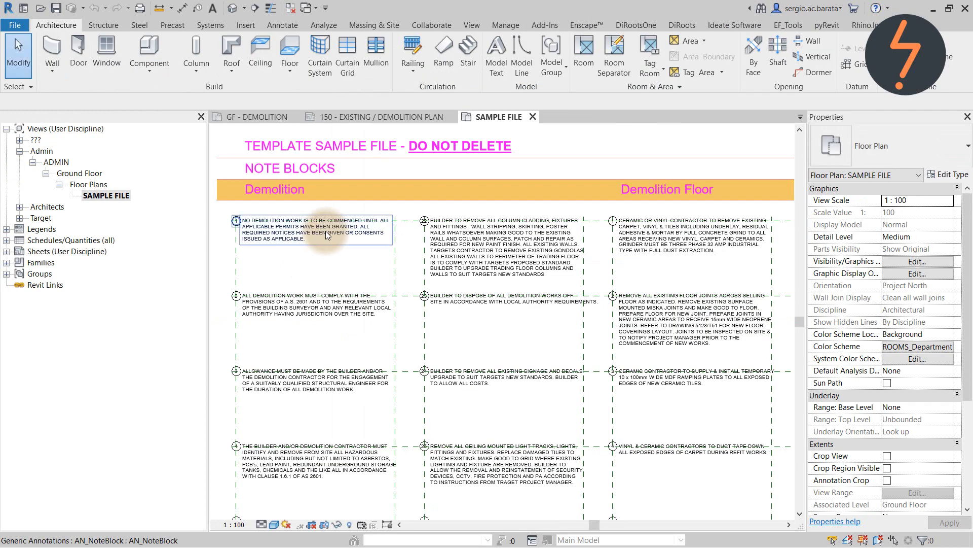
- Select the first Demolition note block, then deselect the NOTE ADDED! tag 13
click(325, 236)
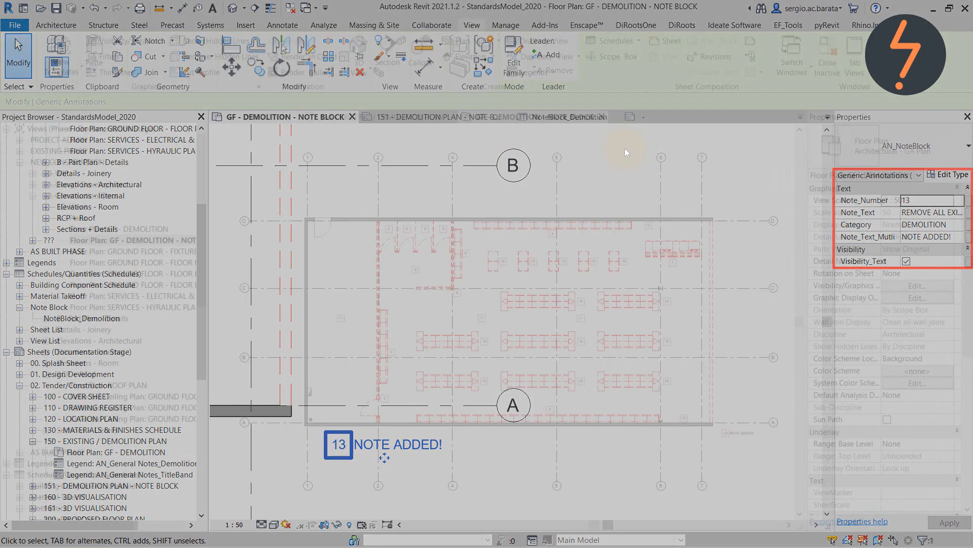
click(614, 40)
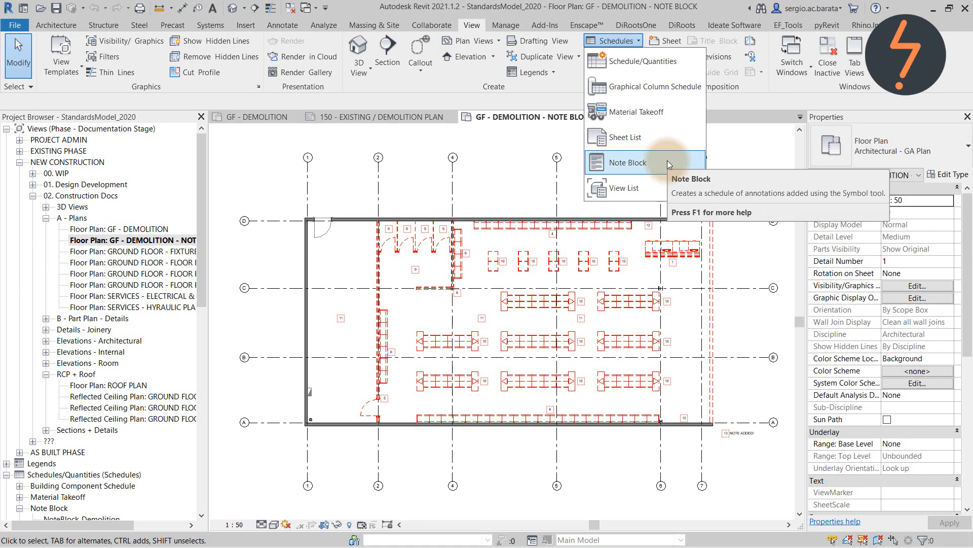
- Create a new Note Block schedule from the AN_NoteBlock generic annotation family
click(628, 162)
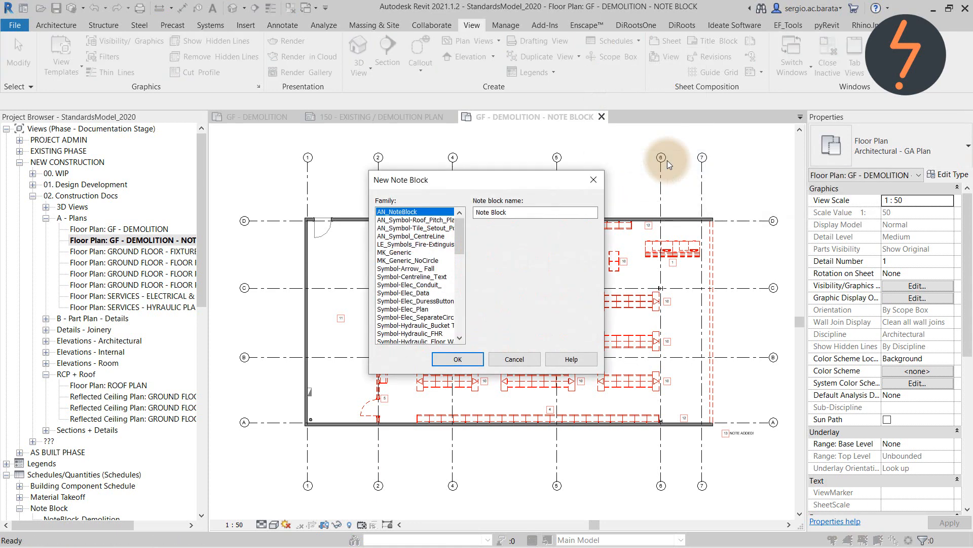
mouse_move(667, 167)
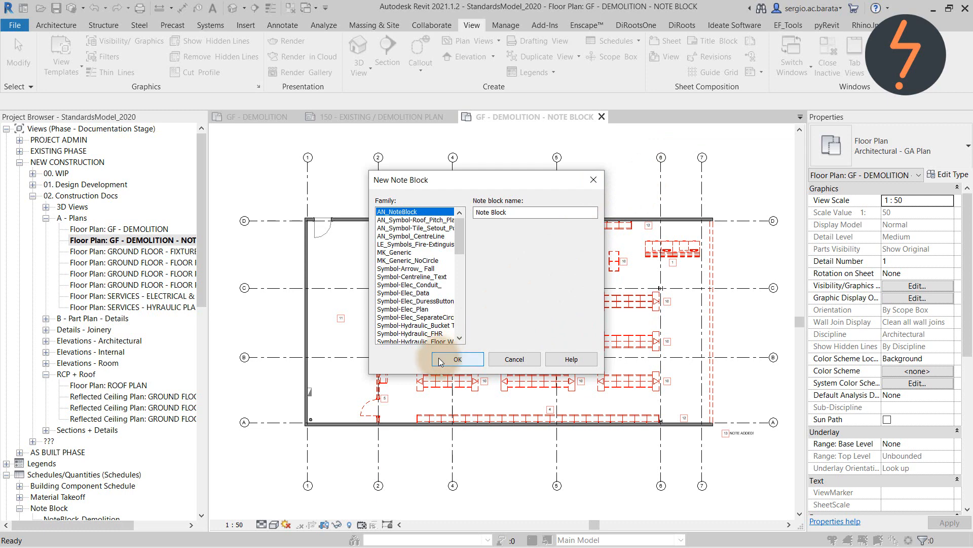
click(458, 359)
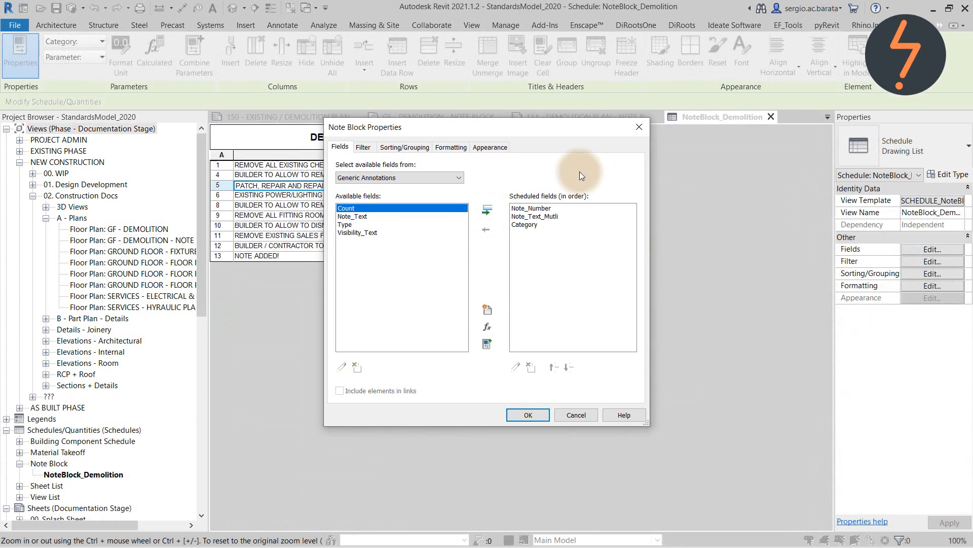
- Schedule Note_Number, Note_Text_Mutli and Category, filtered to DEMOLITION, sorted by Note_Number, Category hidden
click(363, 147)
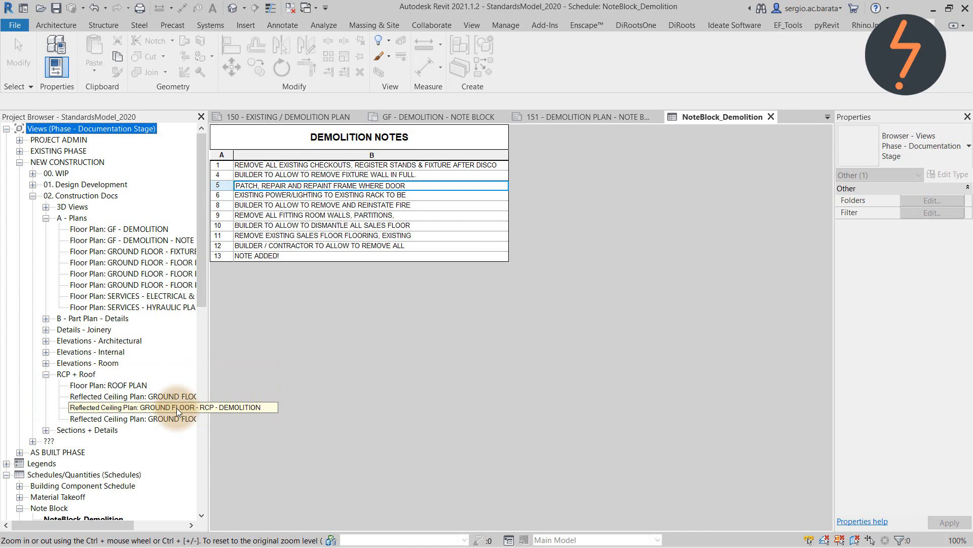
click(933, 261)
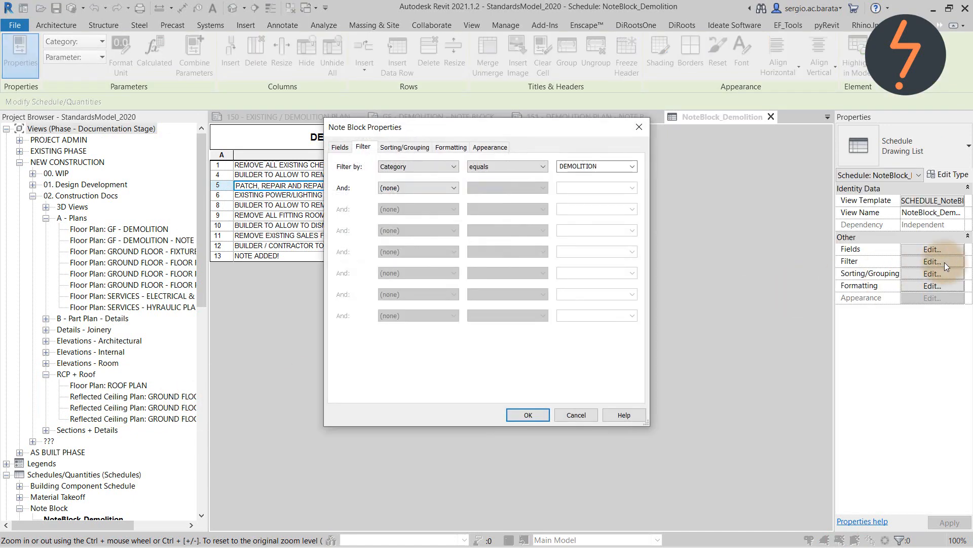
click(405, 147)
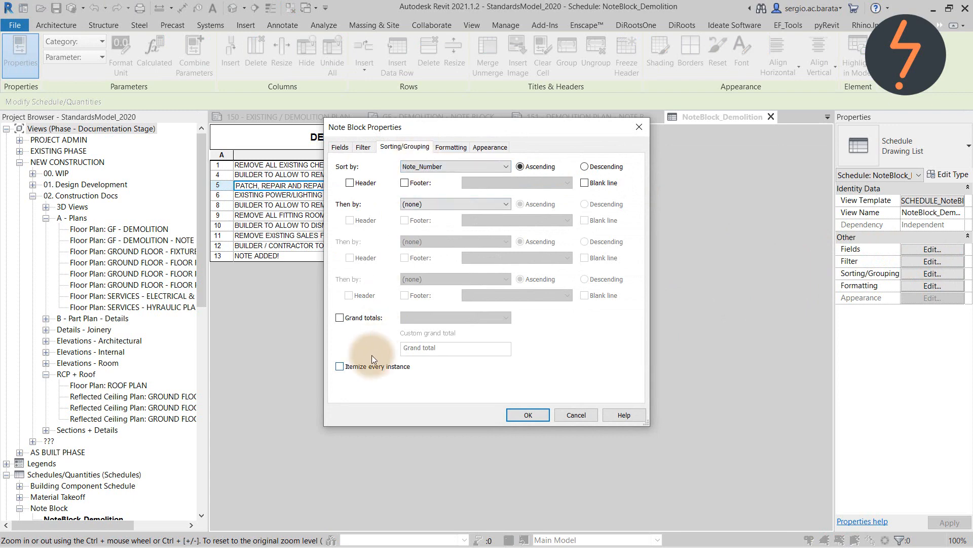
click(451, 147)
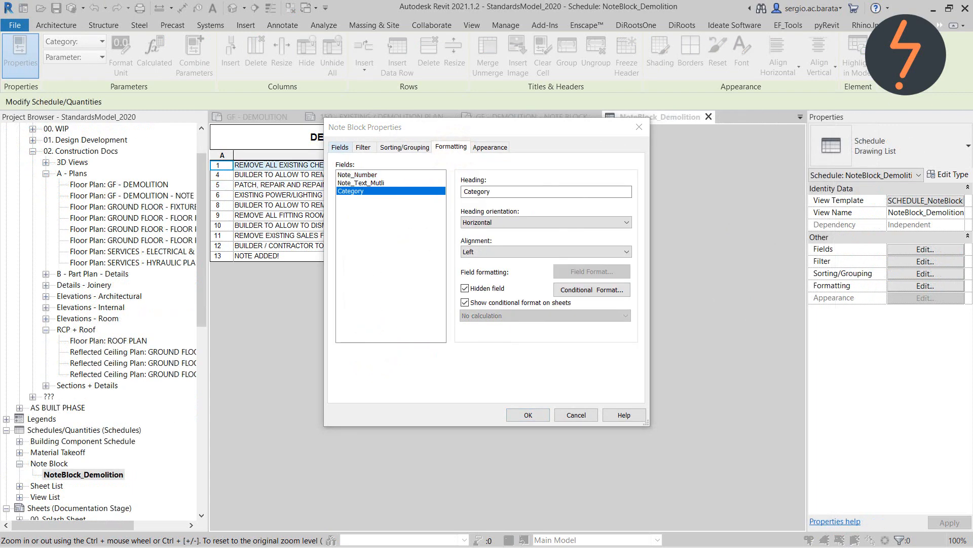